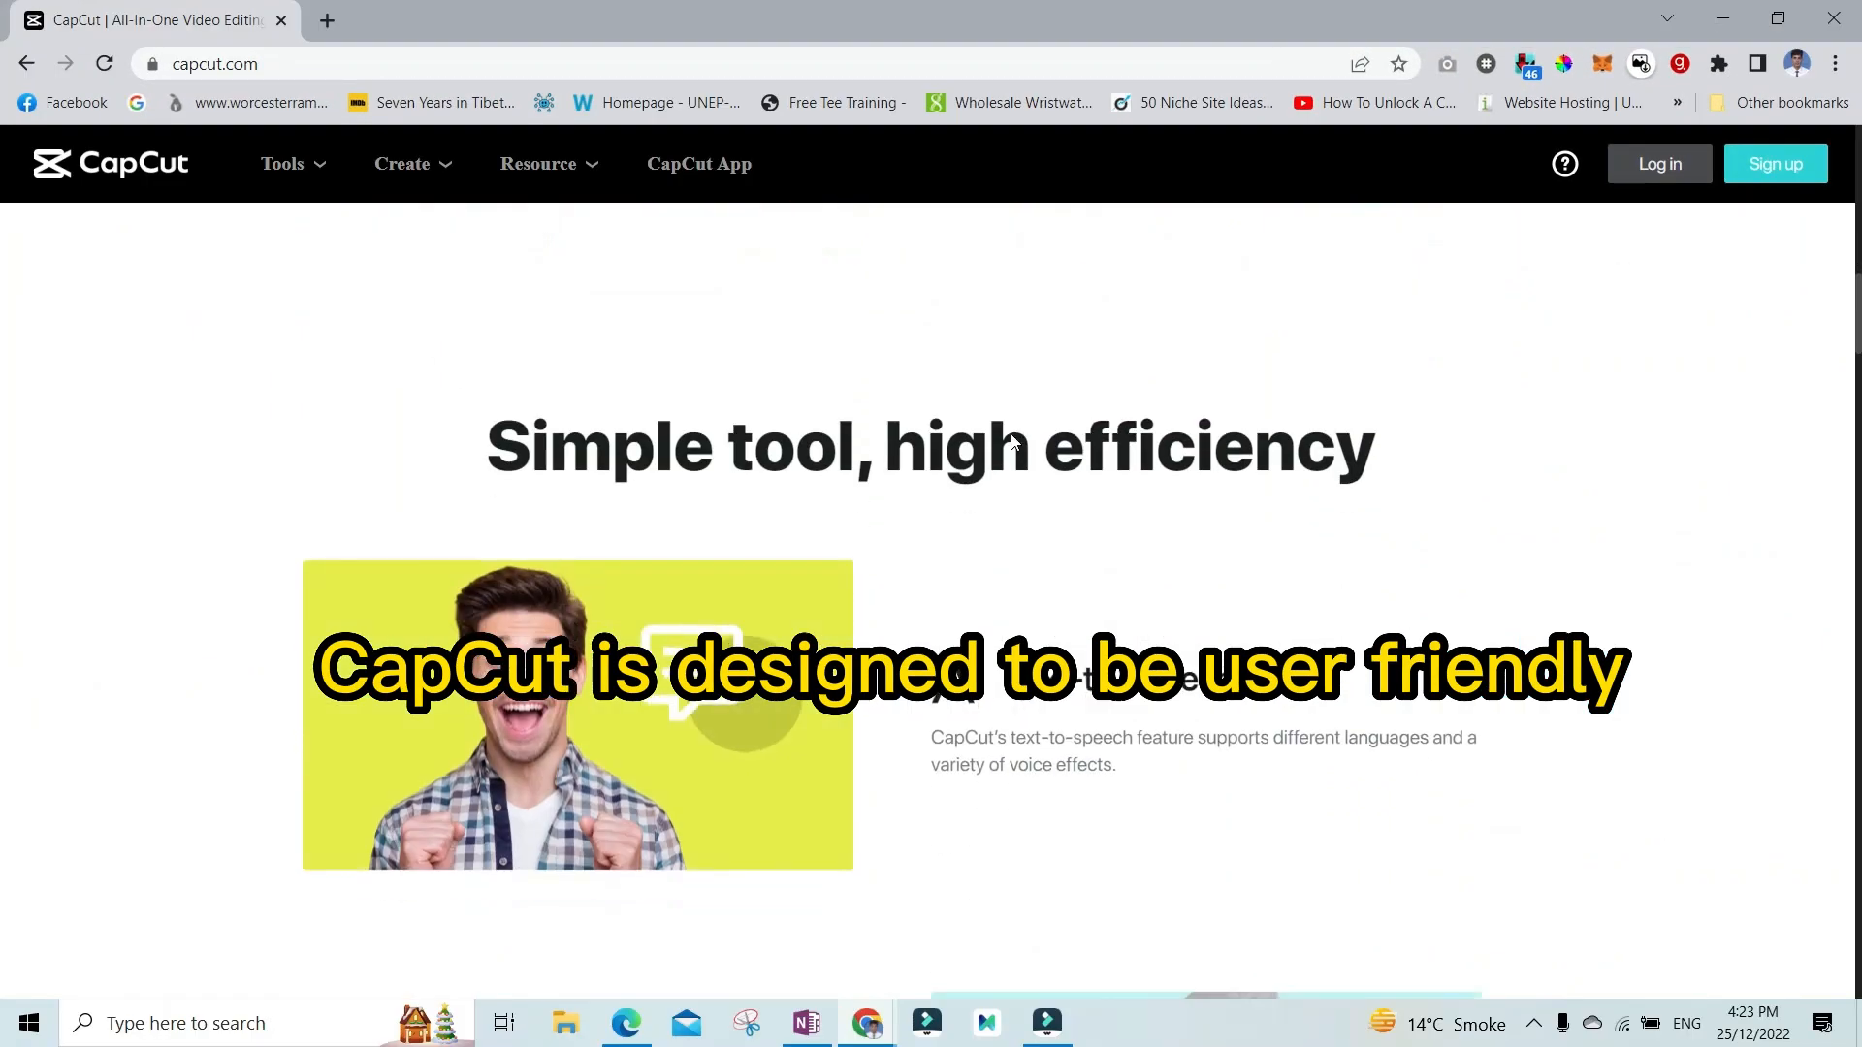
Scroll the CapCut homepage down past 'Simple tool, high efficiency' to the creative-purposes section.
{"action": "scroll", "scroll_direction": "down", "scroll_amount": 3}
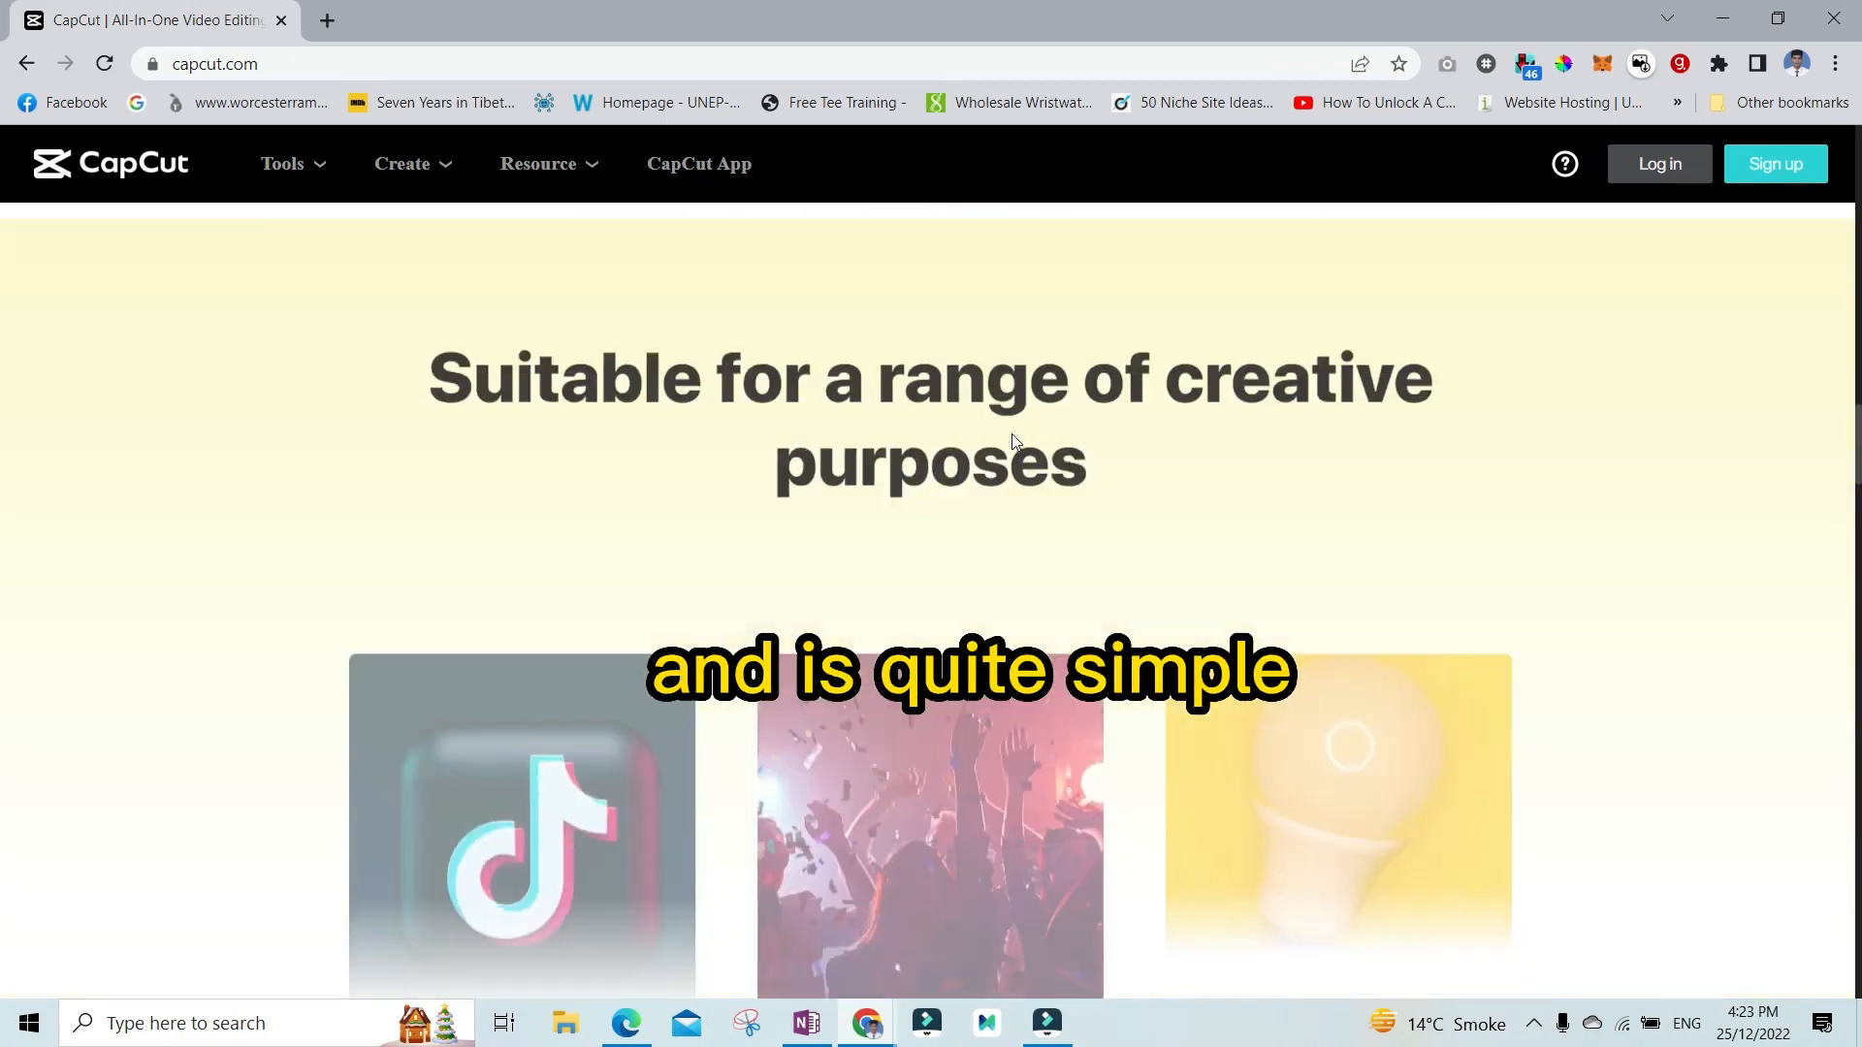
{"action": "scroll", "scroll_direction": "down", "scroll_amount": 3}
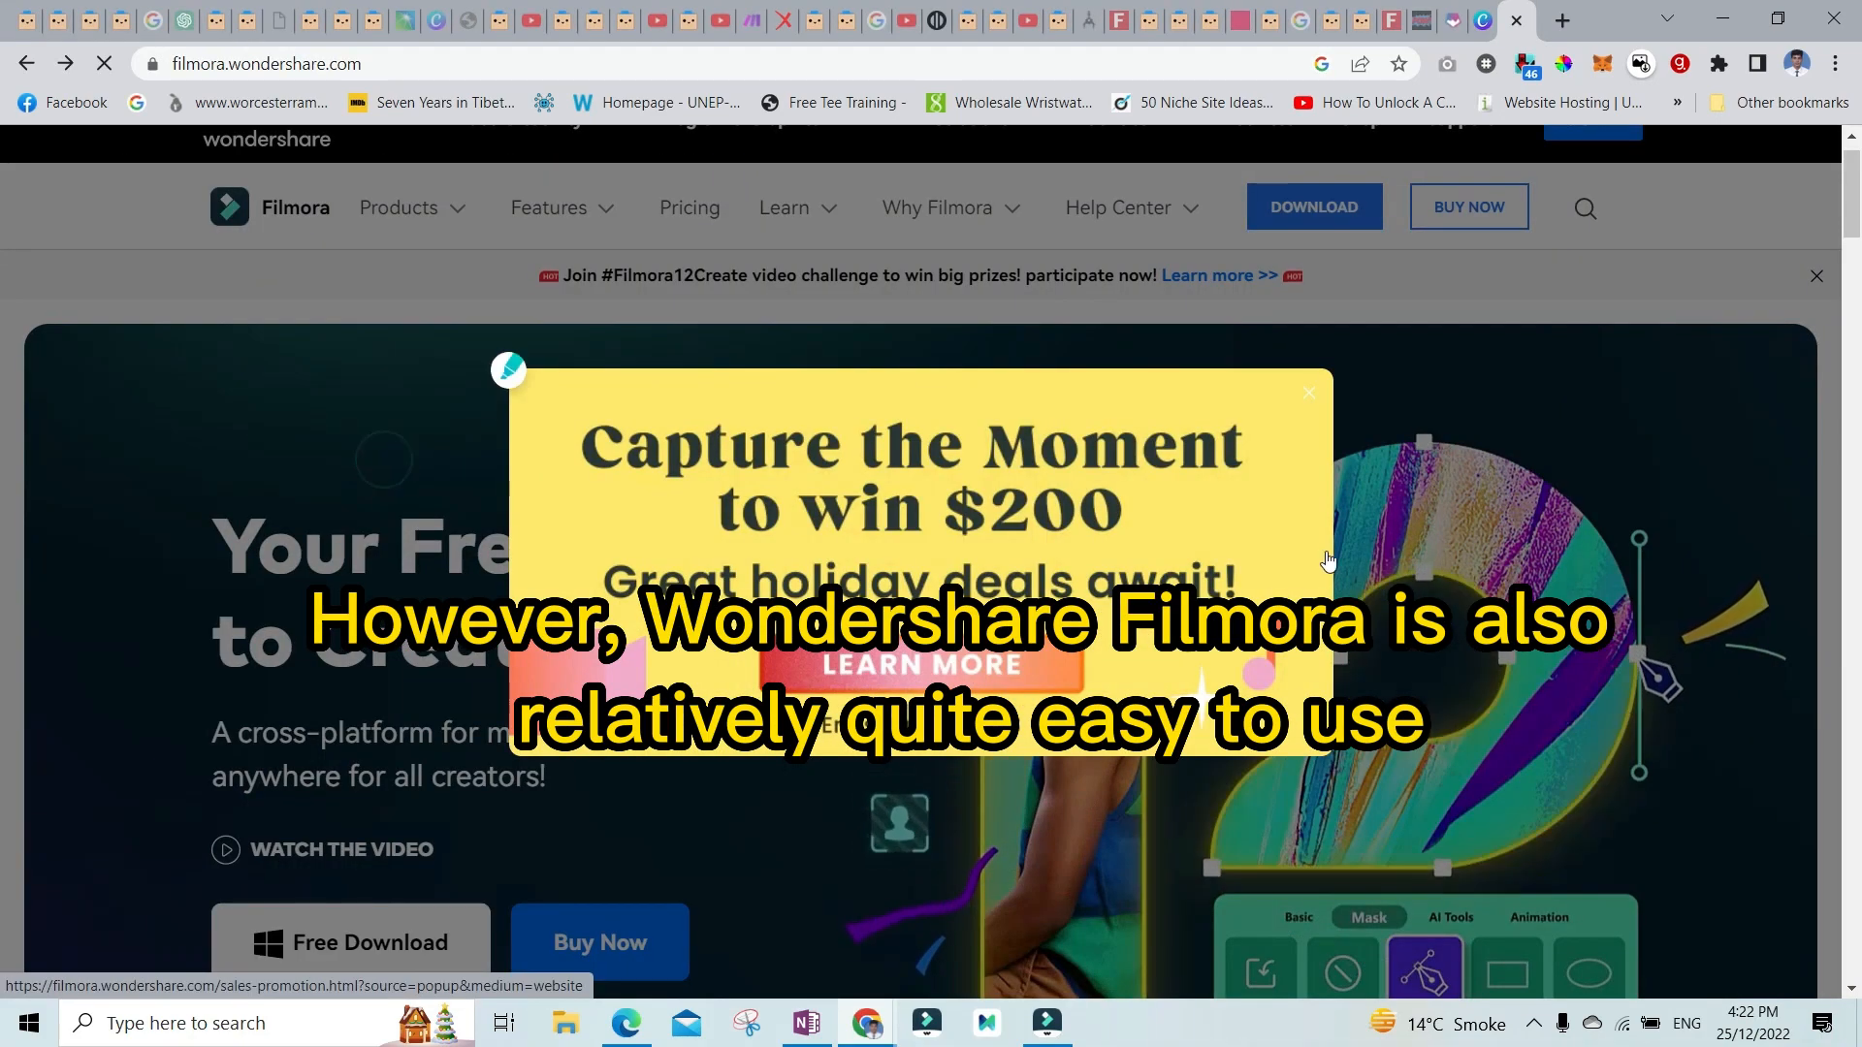
Dismiss the Filmora promo popup and reach the pricing page with Month, Cross-Platform and Perpetual plans.
{"action": "left_click", "coordinate": [1307, 393]}
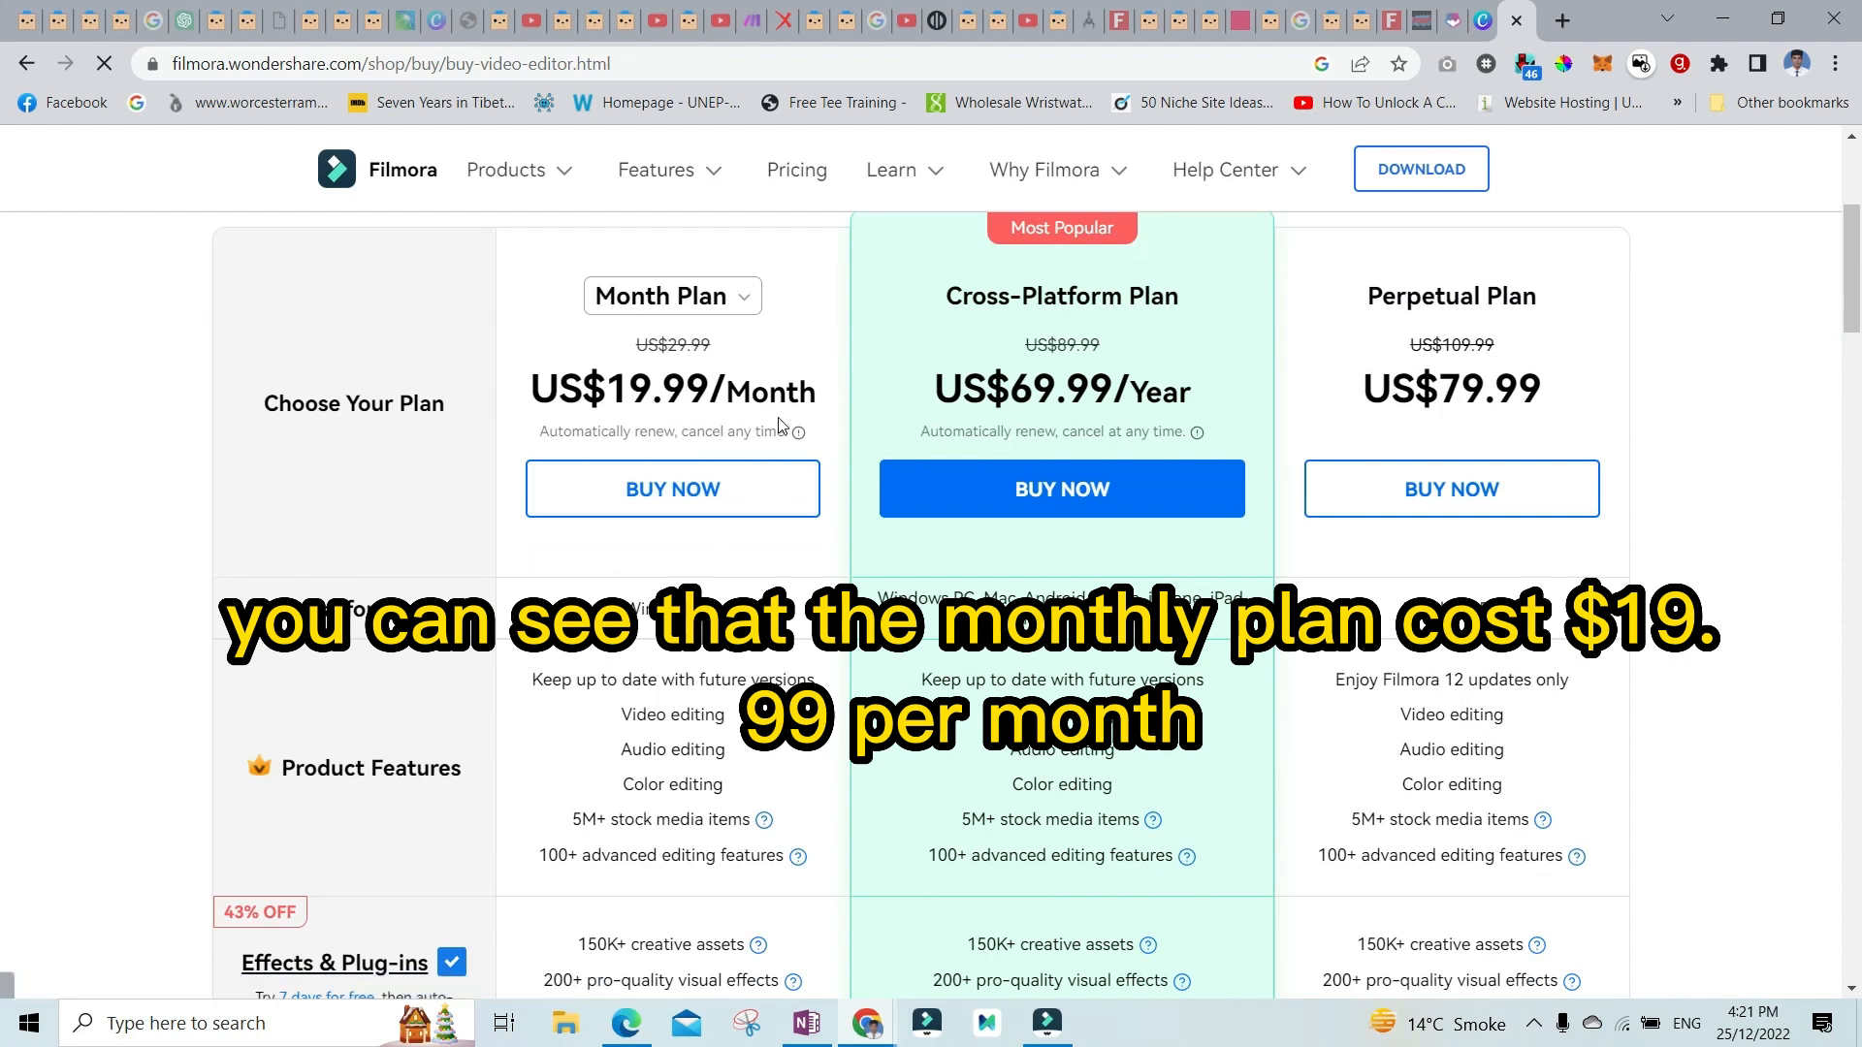
{"action": "scroll", "scroll_direction": "down", "scroll_amount": 3}
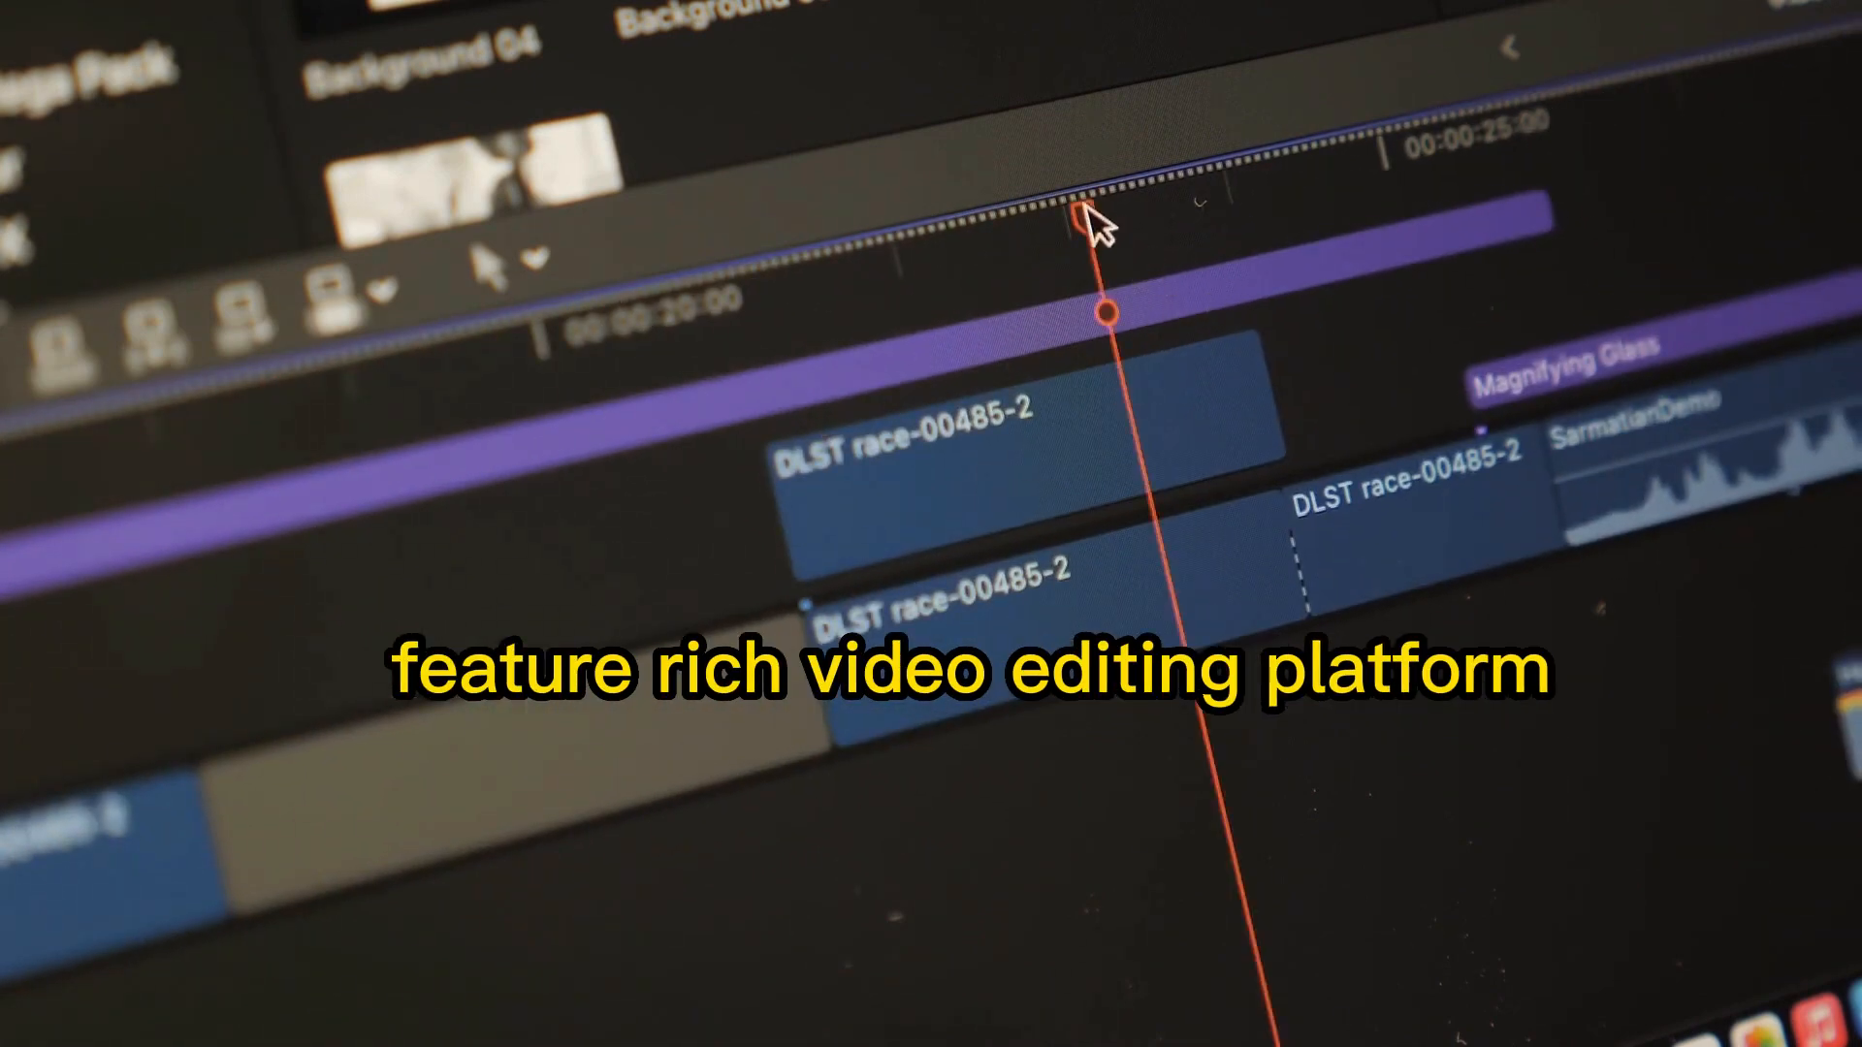
{"action": "left_click", "coordinate": [951, 457]}
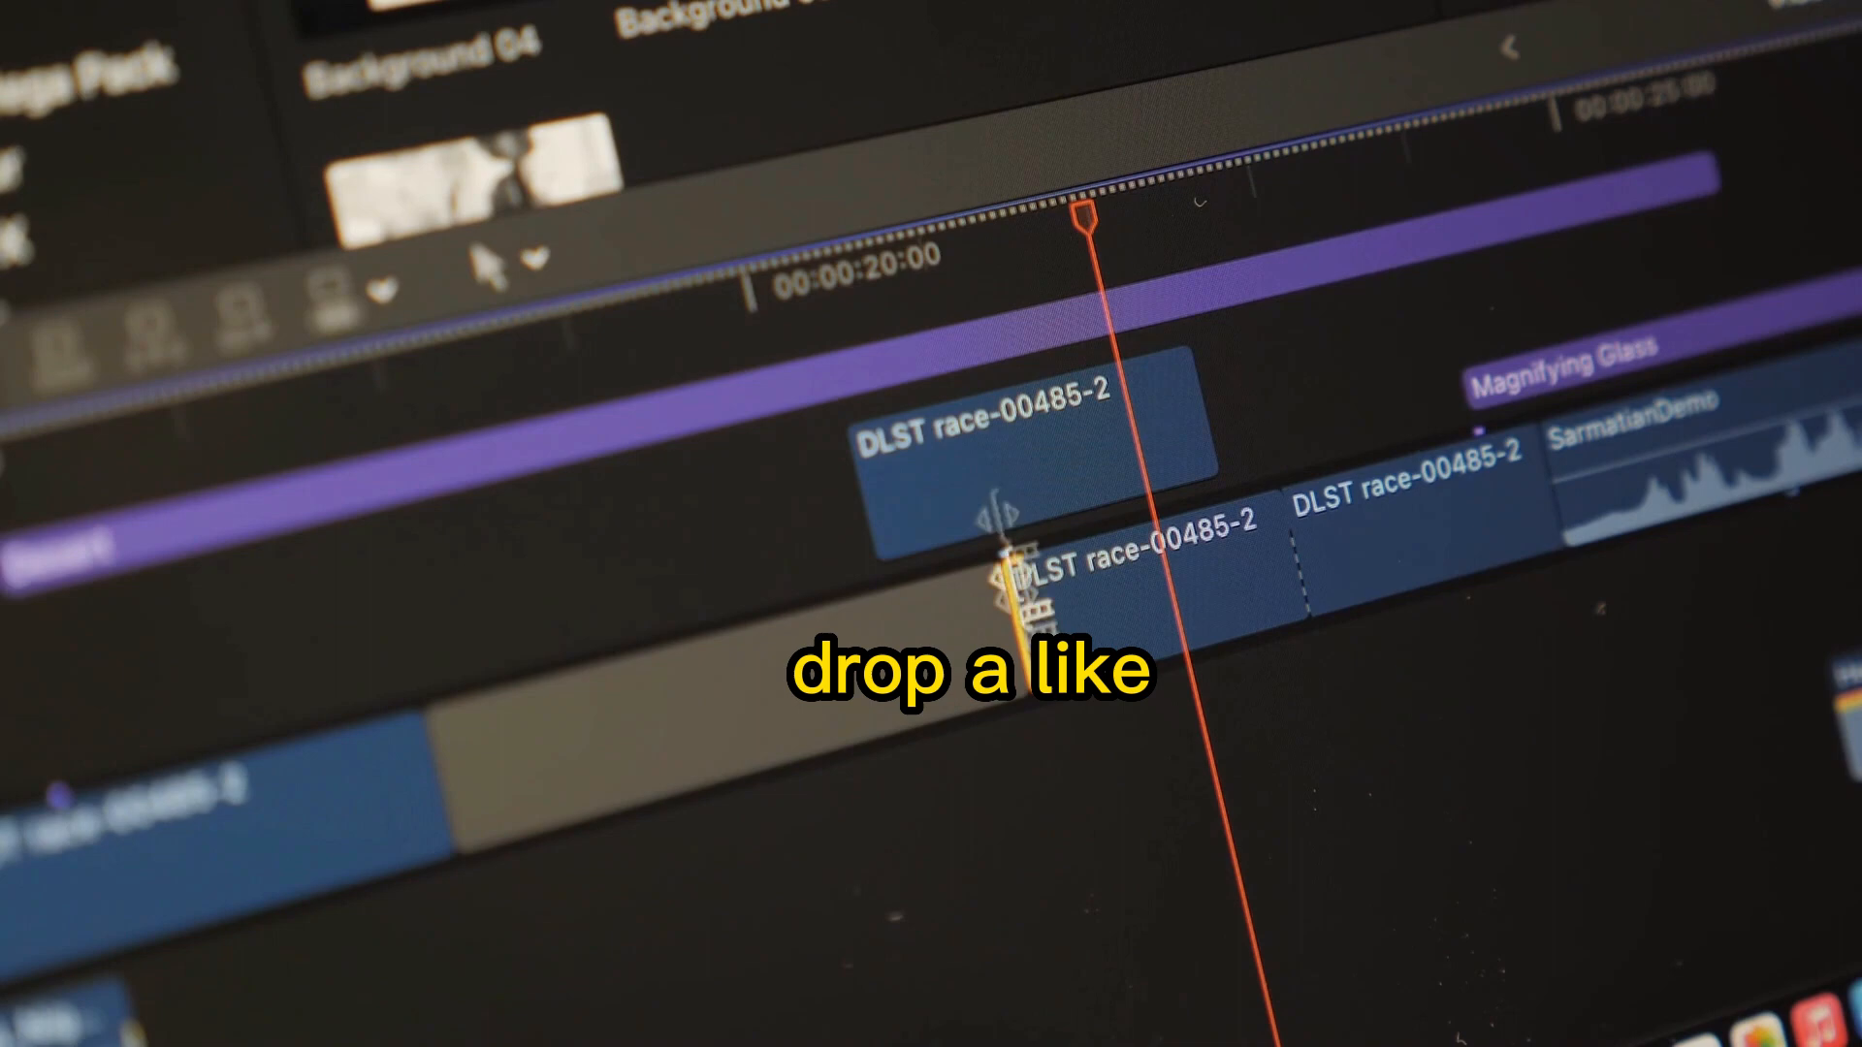
{"action": "left_click", "coordinate": [819, 285]}
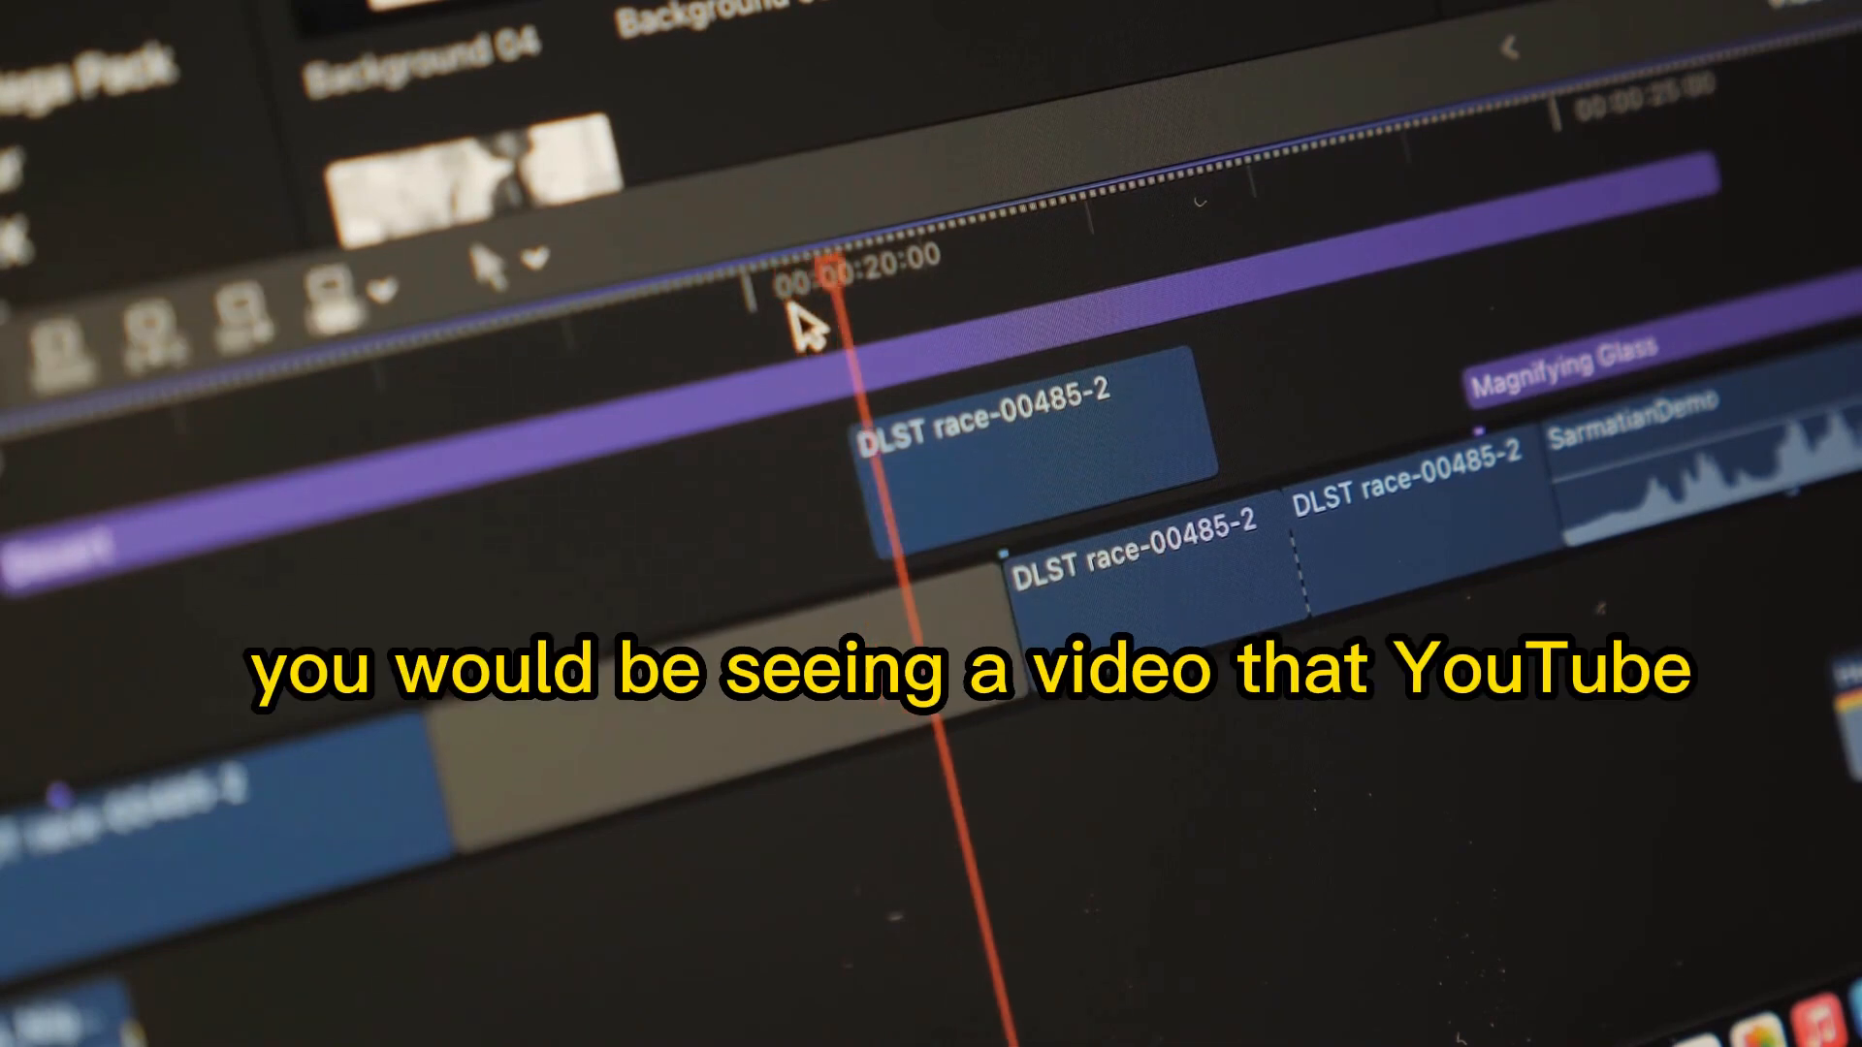